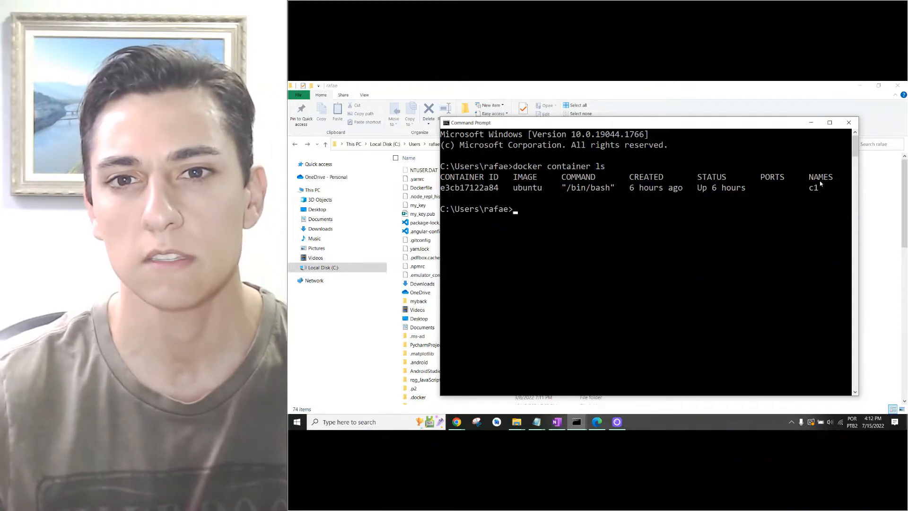
mouse_move(744, 246)
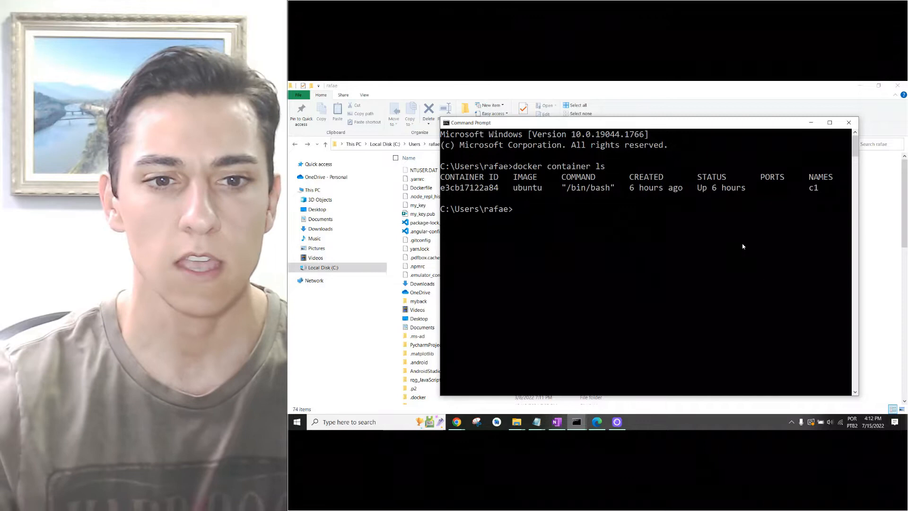
Attach an interactive bash shell to container c1 via docker exec -it c1 "/bin/bash".
type("dock")
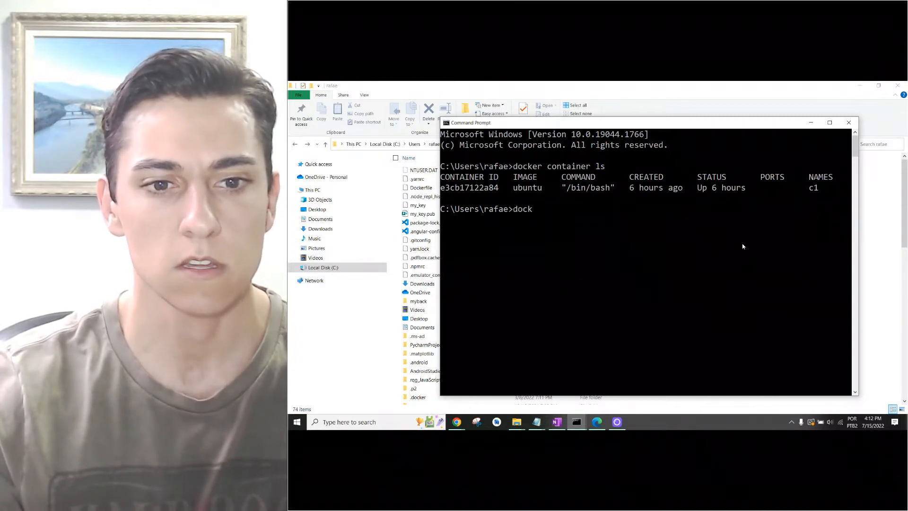
type("er")
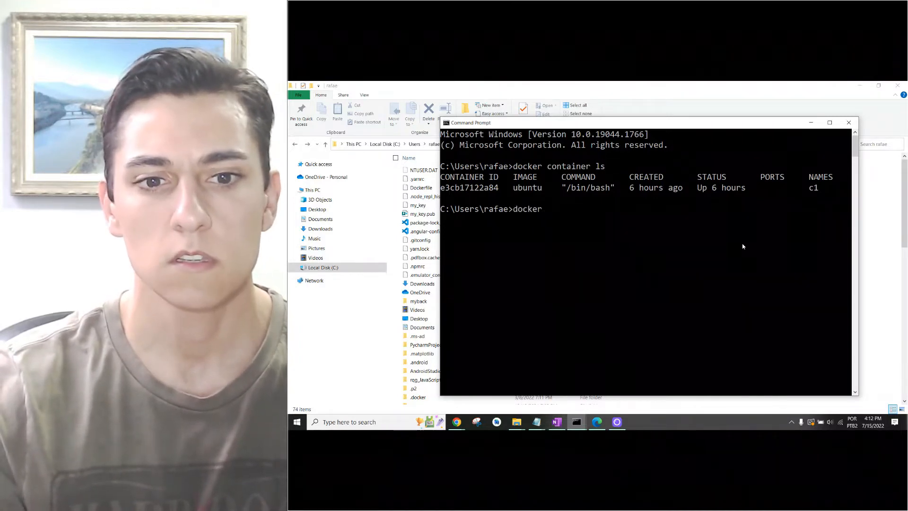
type("exec")
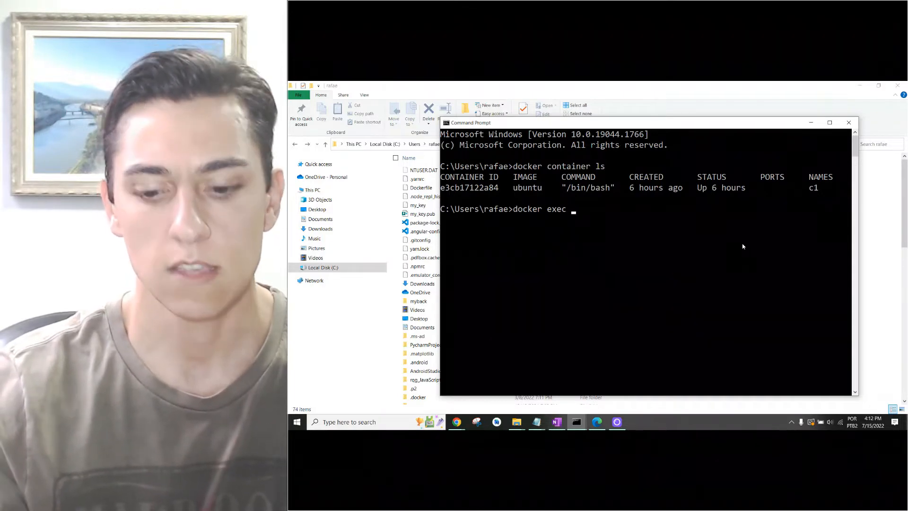
type("-it")
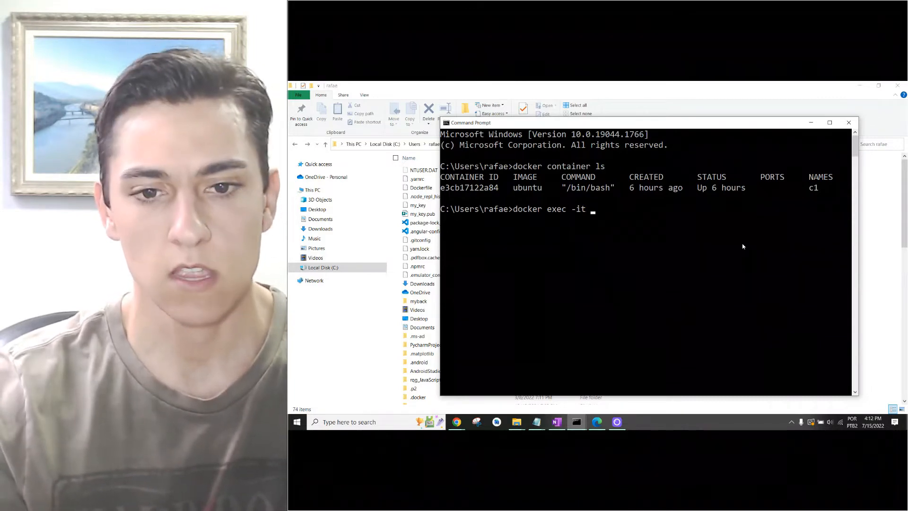
type("c1")
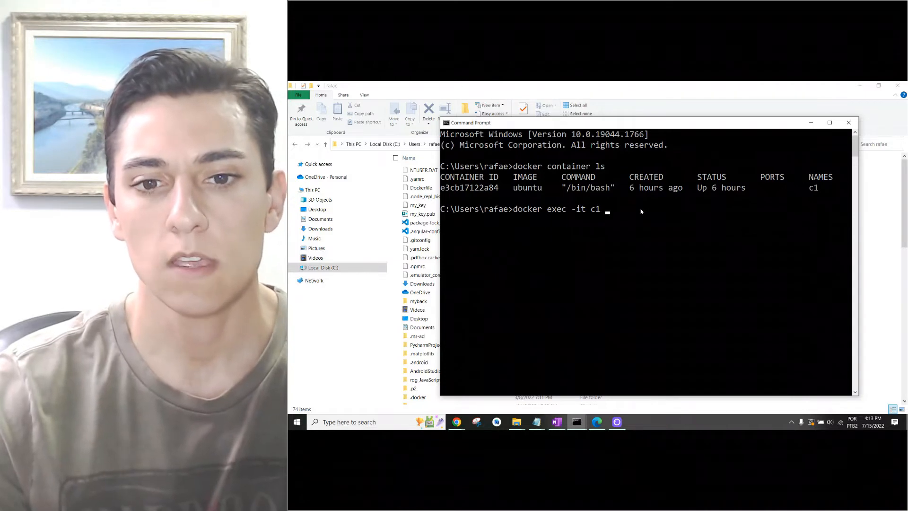
type("\"/")
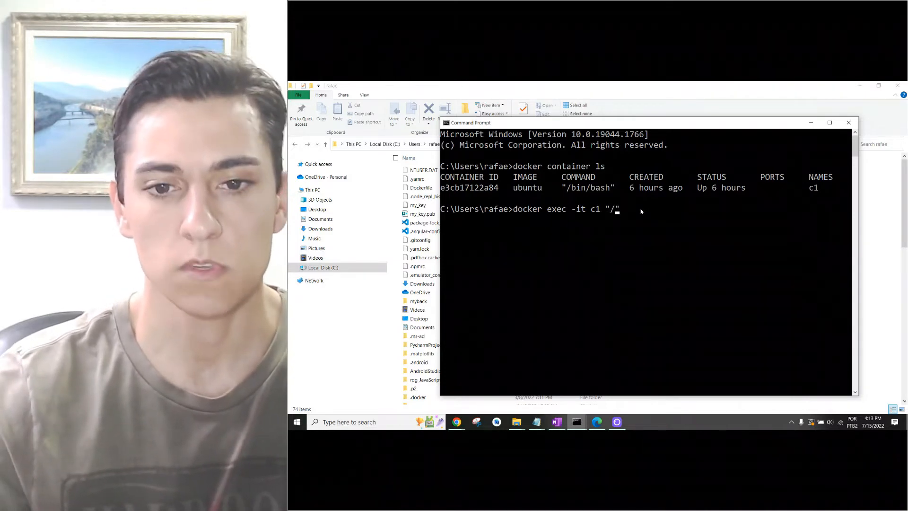
type("bin/")
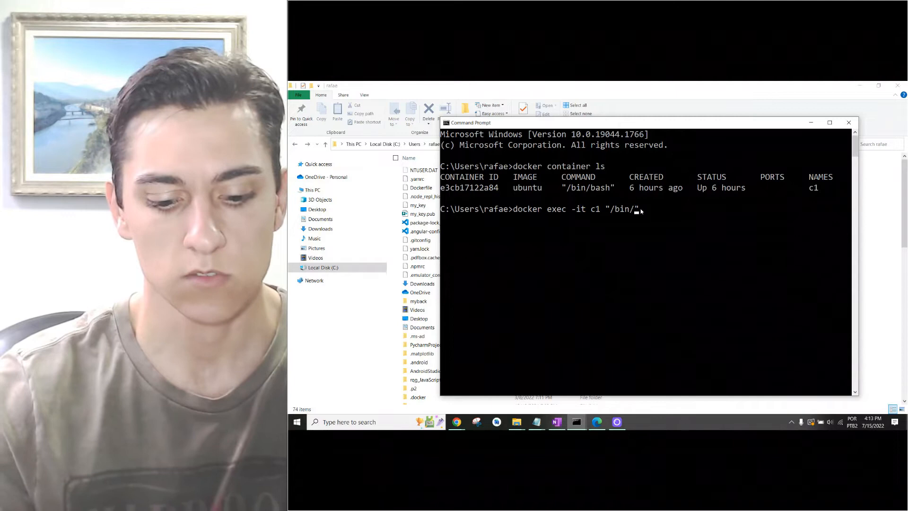
type("bash")
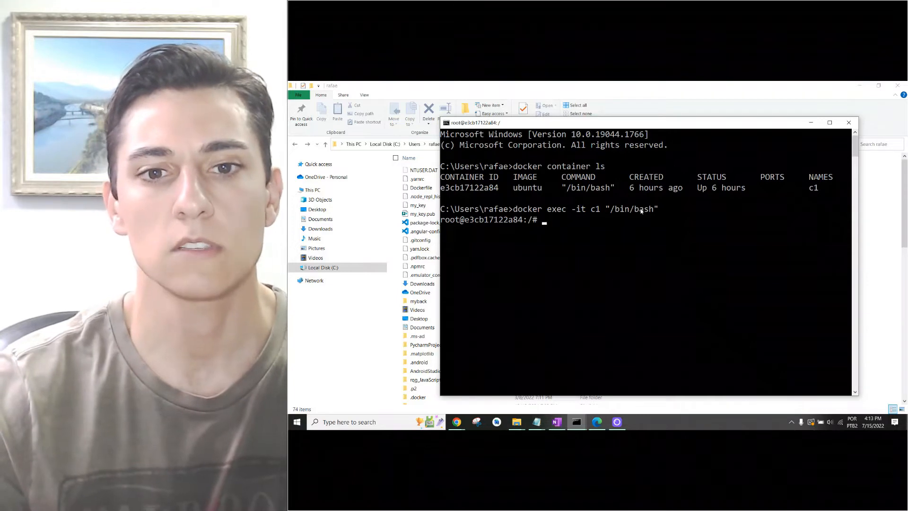
List the container root and create the empty file my_new_file with touch.
type("ls")
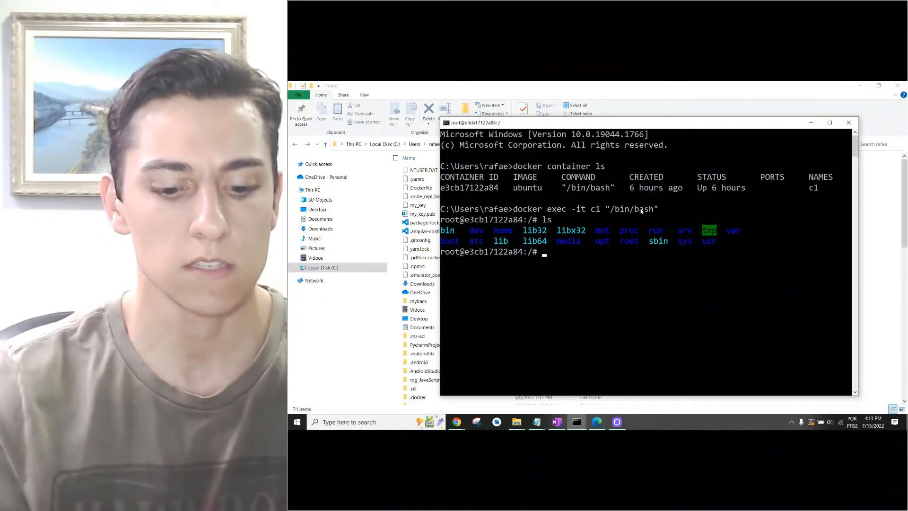
type("touch")
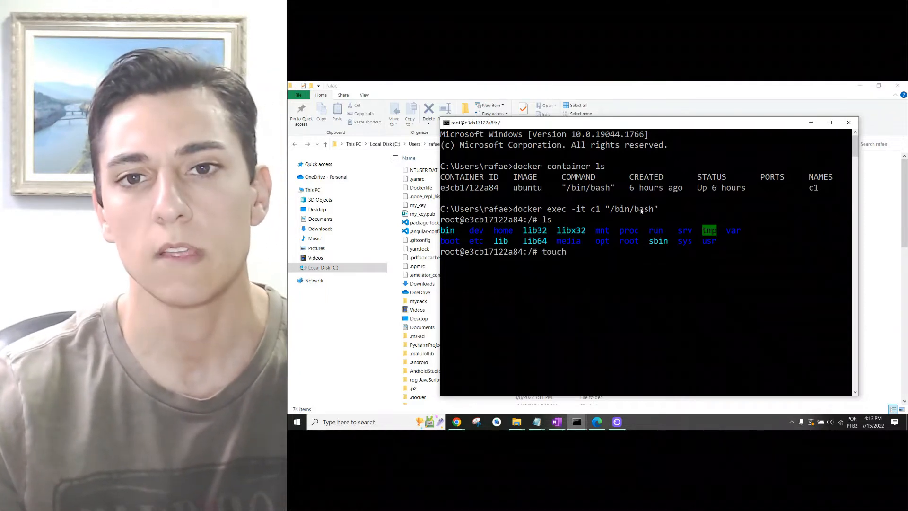
type("my")
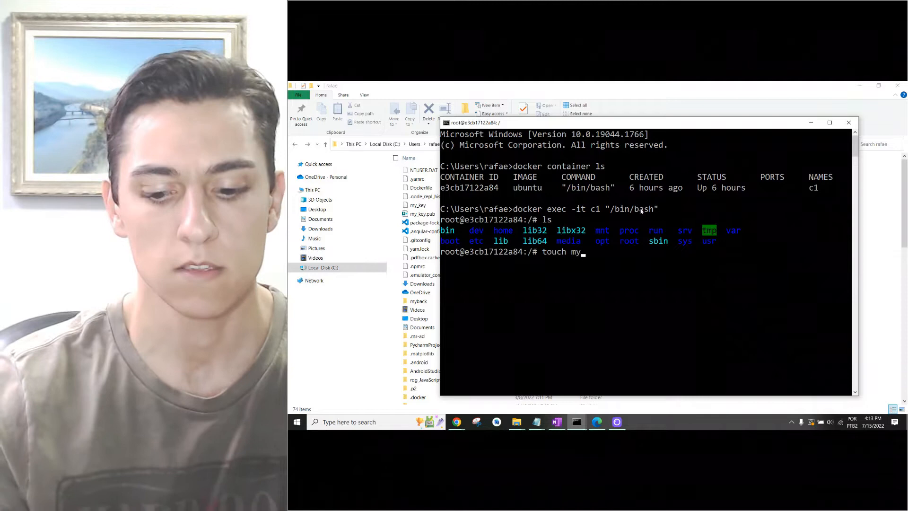
type("_new_")
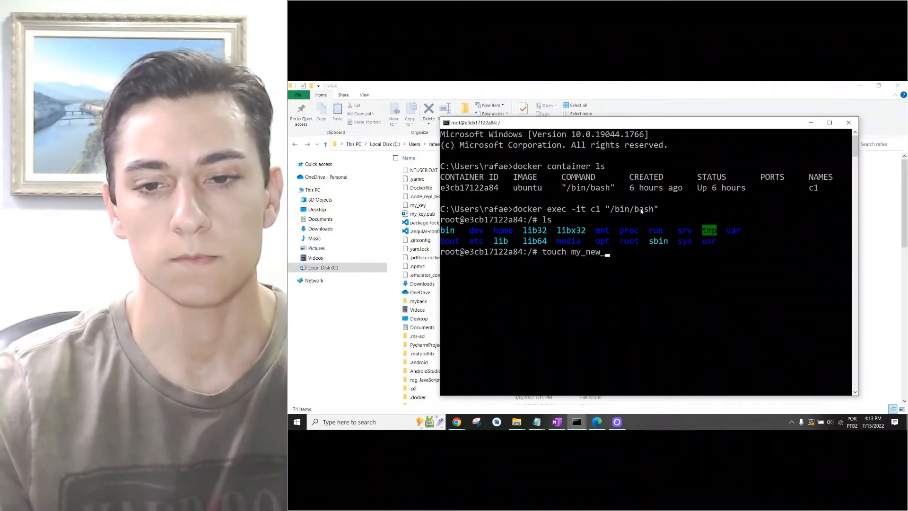
key("enter")
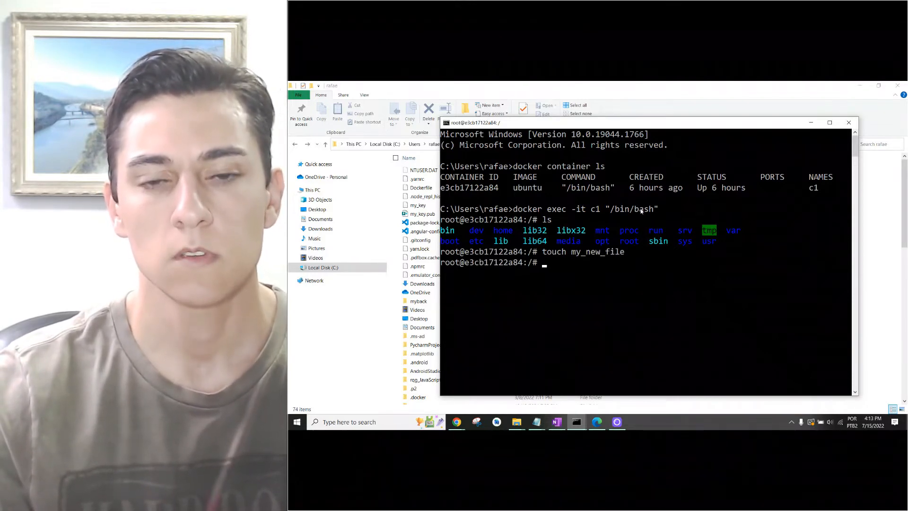
Create my_second_new_file with touch, correcting the mistyped touce command.
type("touce mu")
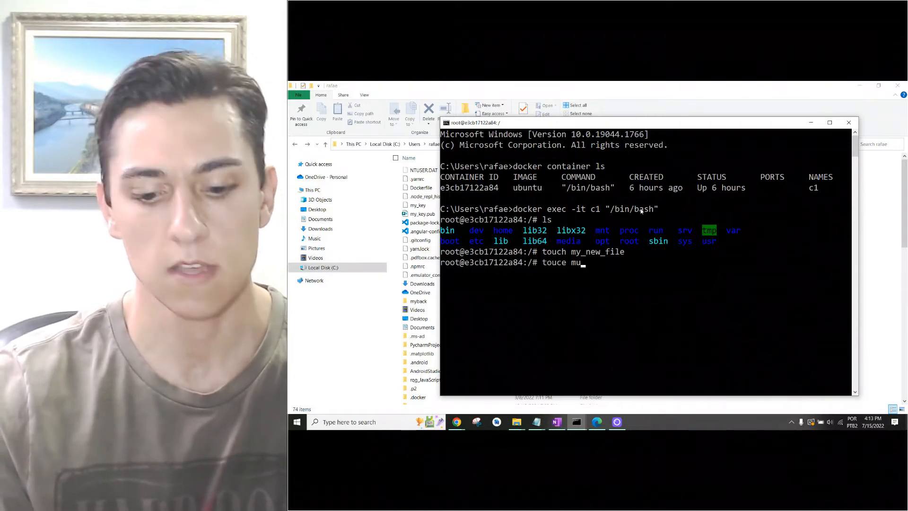
type("y_second_new_file")
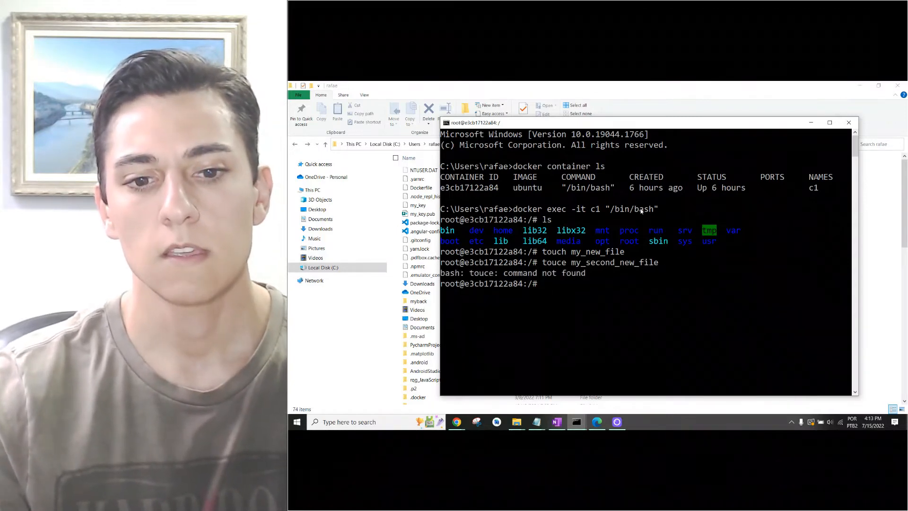
type("touce my_second_new_file")
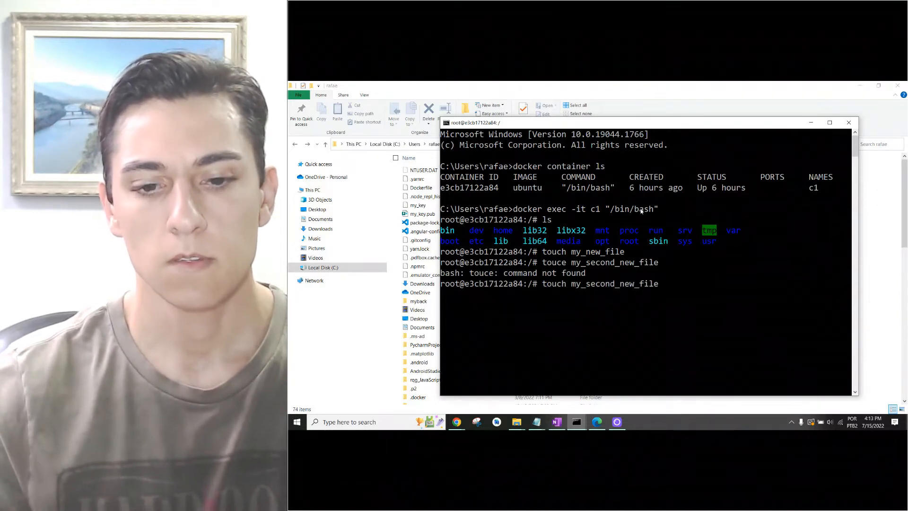
type("touch my_new_file")
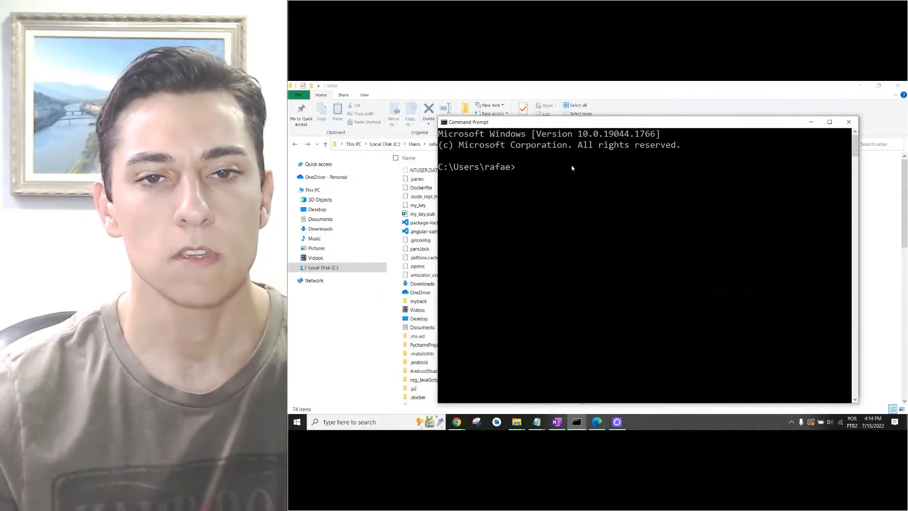
Run docker export c1 --output "backup_c1.tar" to archive the container in the home folder.
type("docker e")
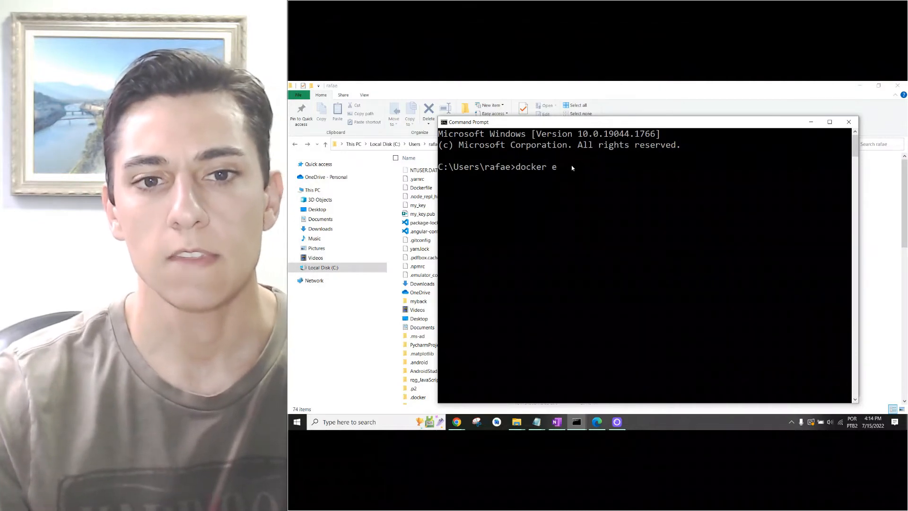
type("xport")
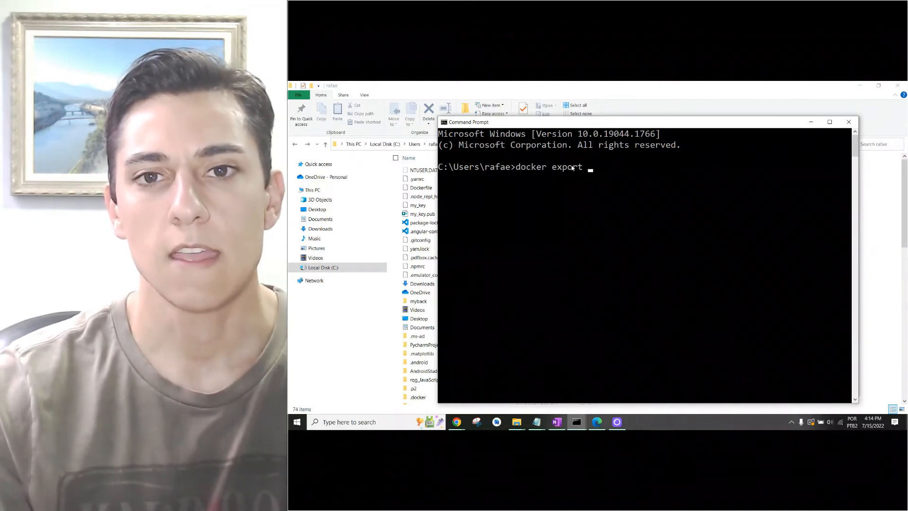
type("c1 --output")
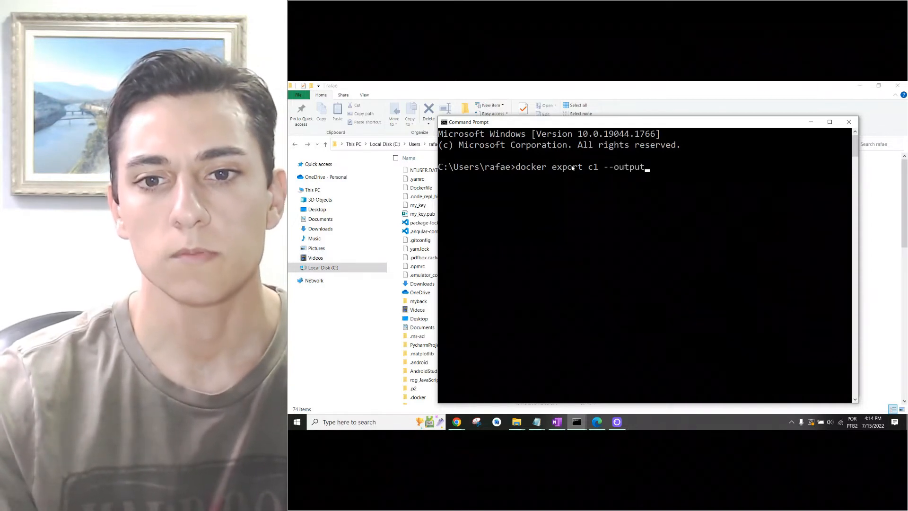
type("\"\"")
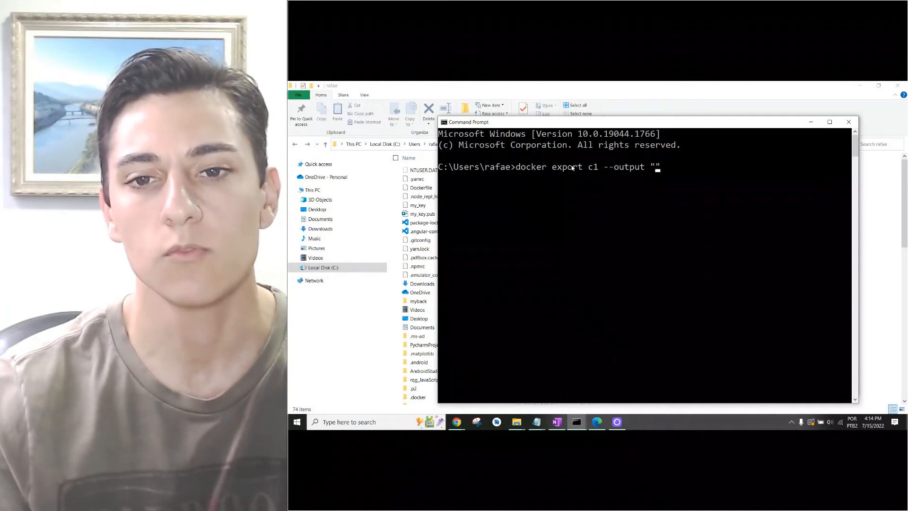
type("ba")
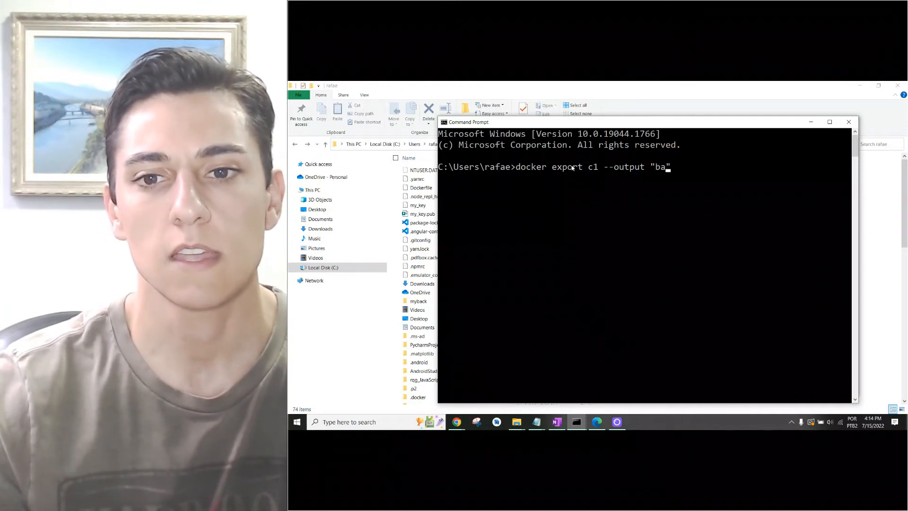
type("ckup_")
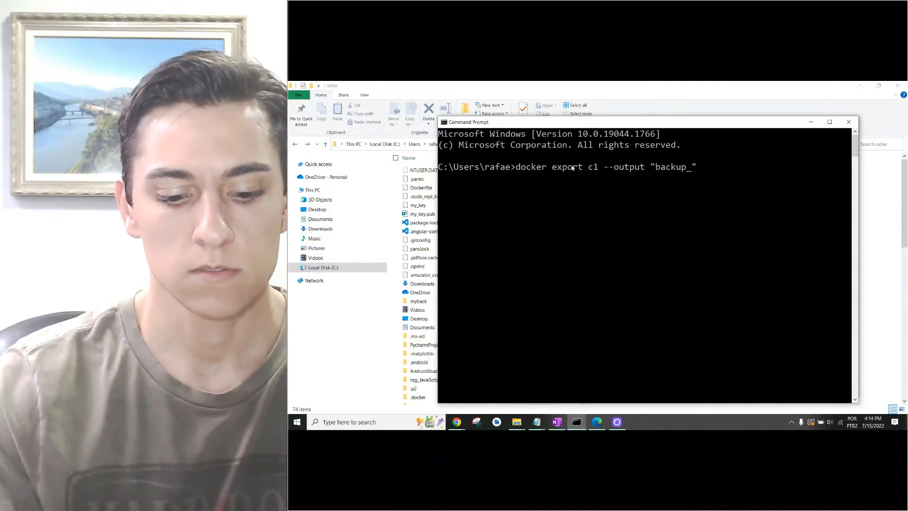
type("c1")
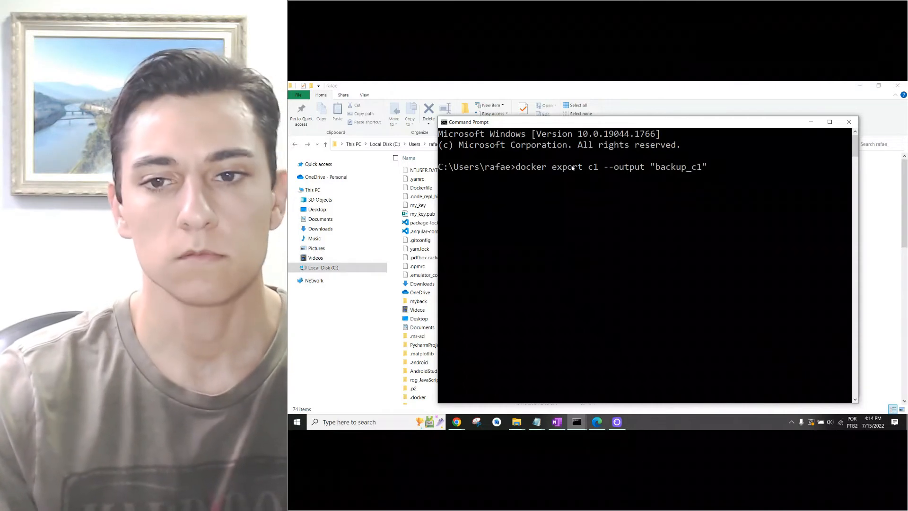
type(".")
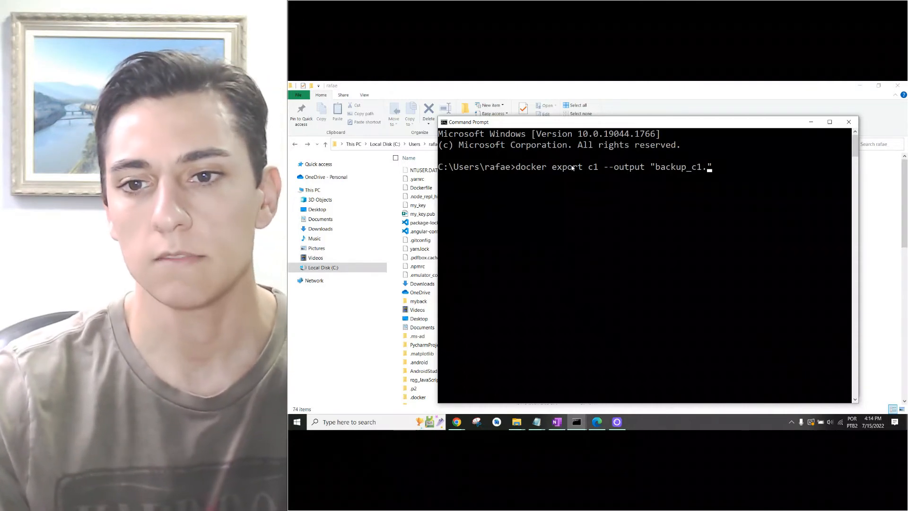
type("tar")
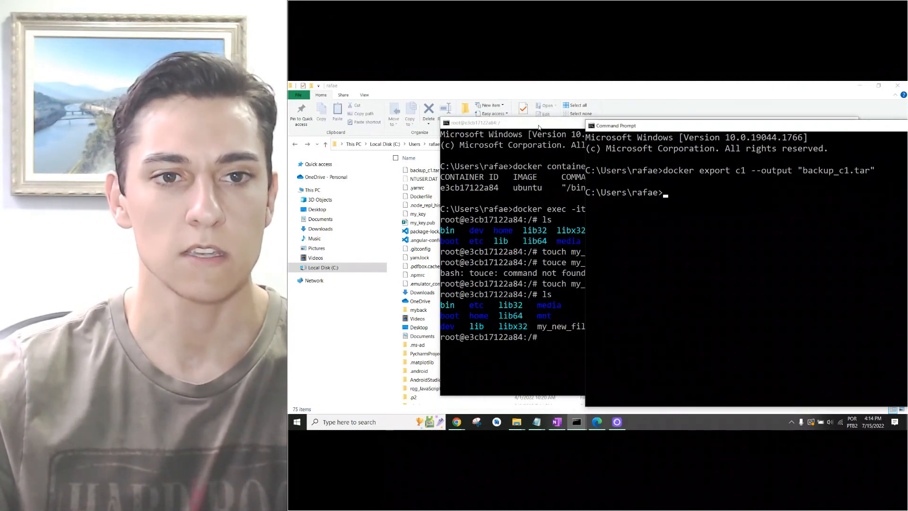
Open backup_c1.tar from File Explorer as an archive in 7-Zip.
left_click(423, 169)
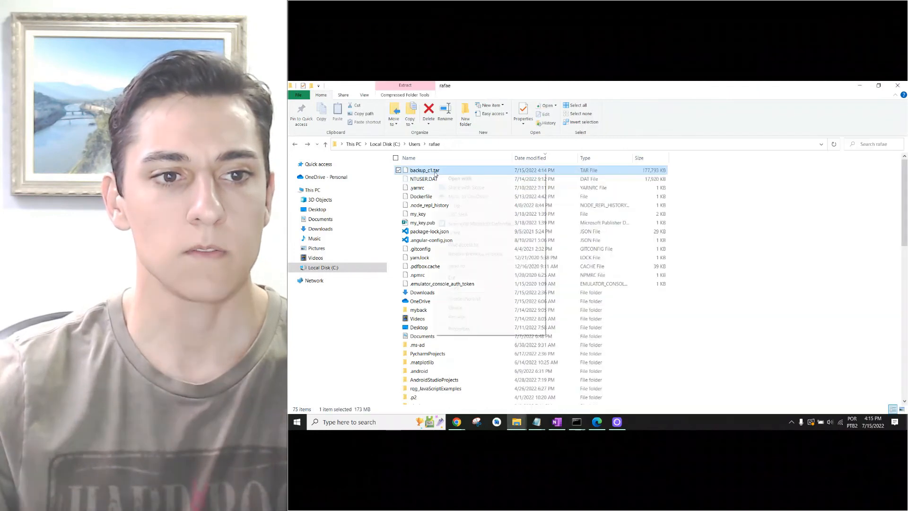
right_click(424, 170)
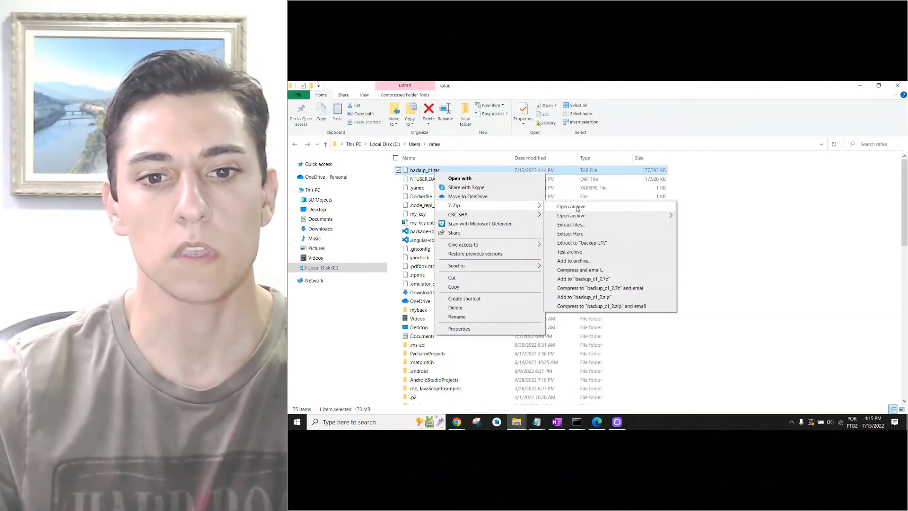
left_click(571, 216)
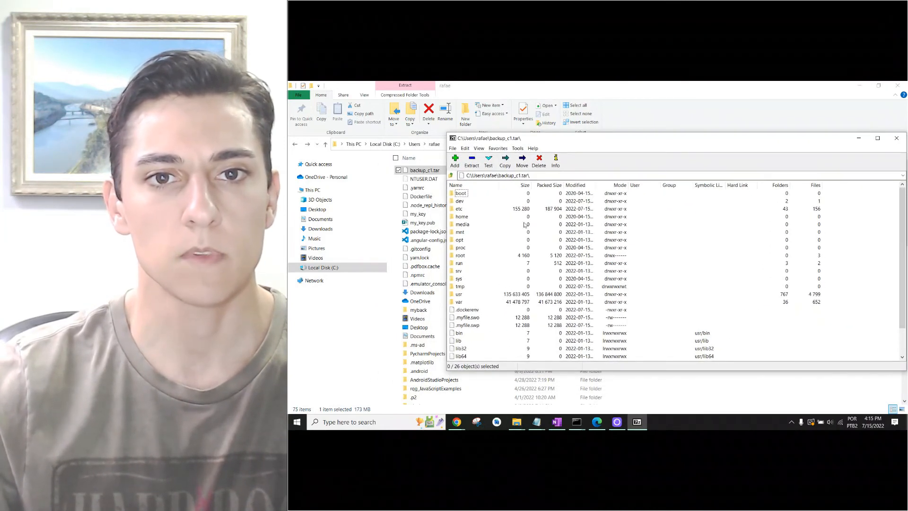
Scroll the archive listing to my_new_file and my_second_new_file and select my_new_file.
scroll("down", 3)
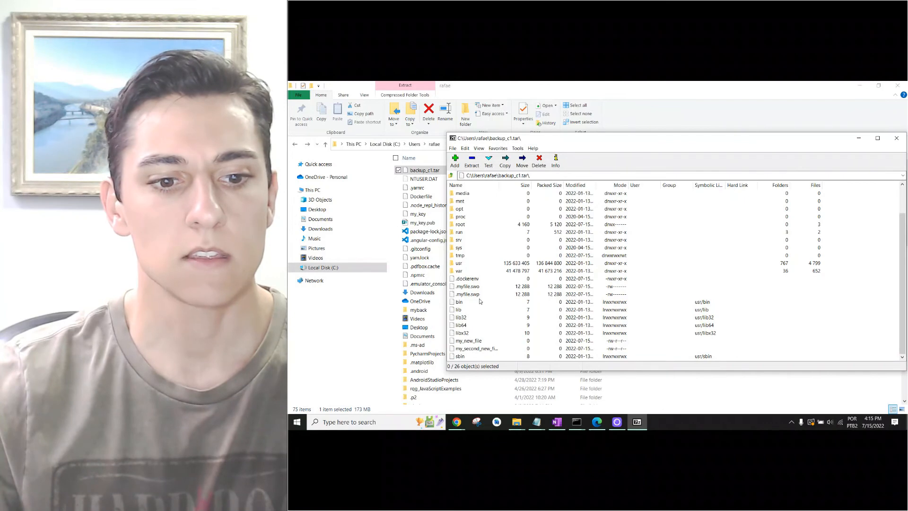
left_click(467, 341)
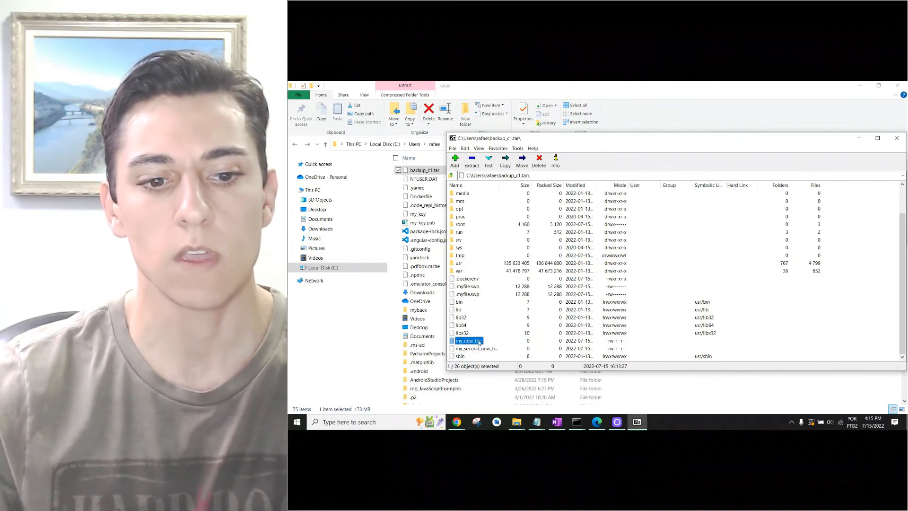